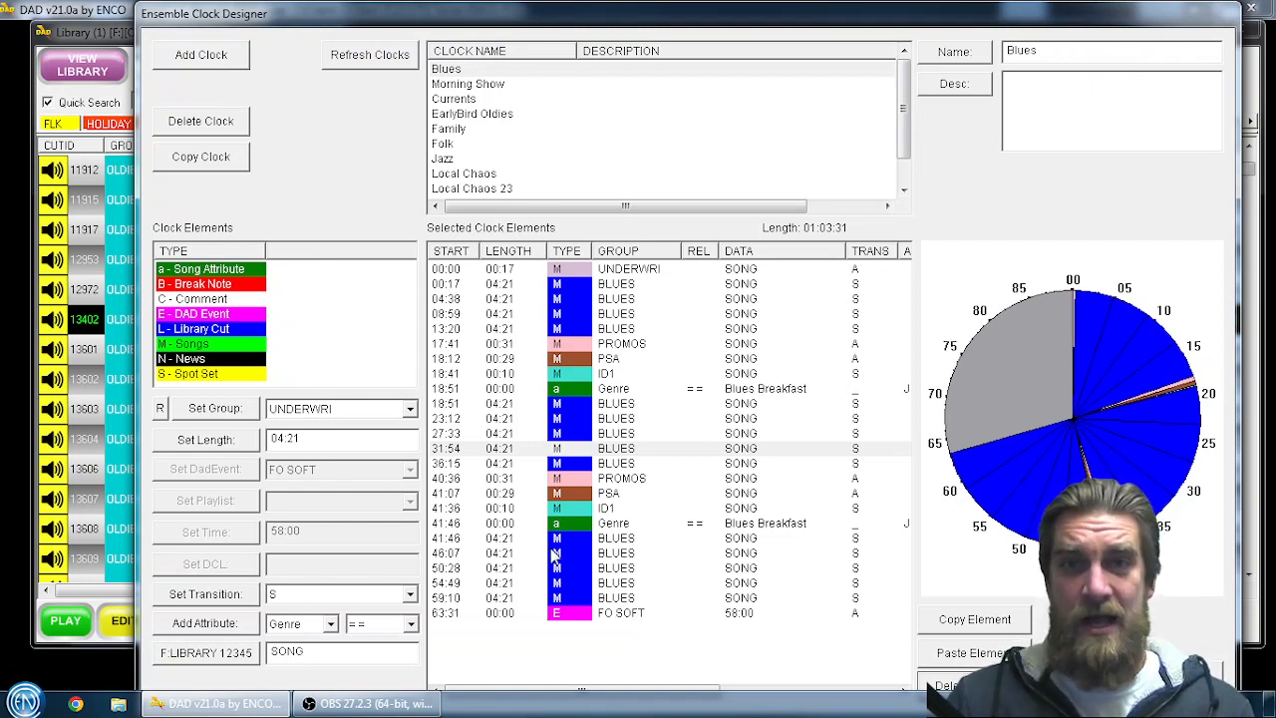
mouse_move(628, 309)
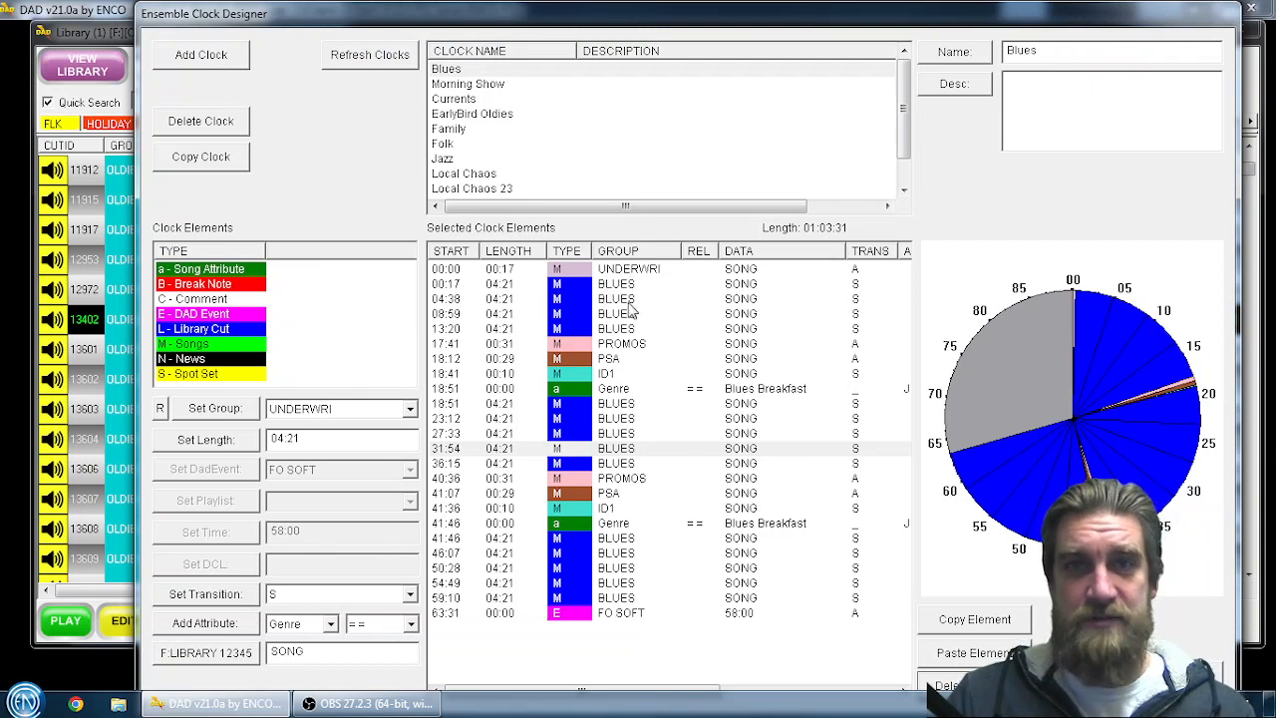
Inspect the Blues clock's song, PROMOS and PSA elements, then list the library's ID1 cuts
left_click(615, 283)
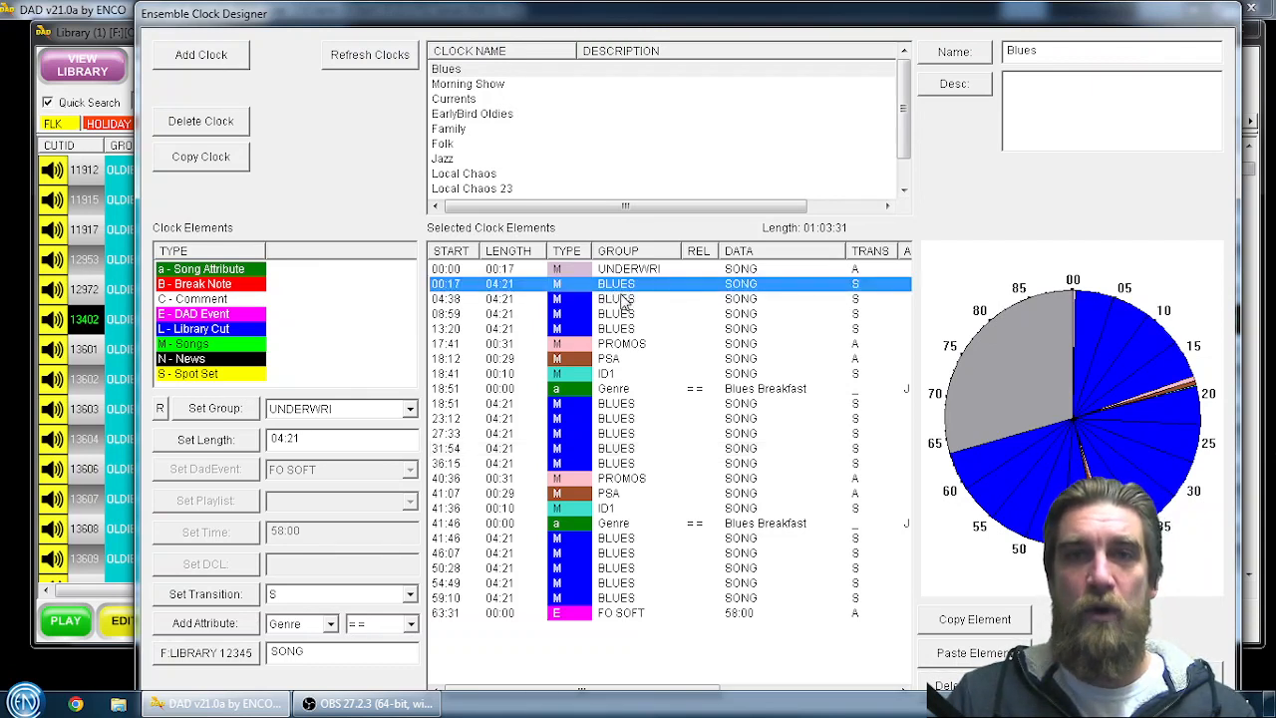
left_click(615, 313)
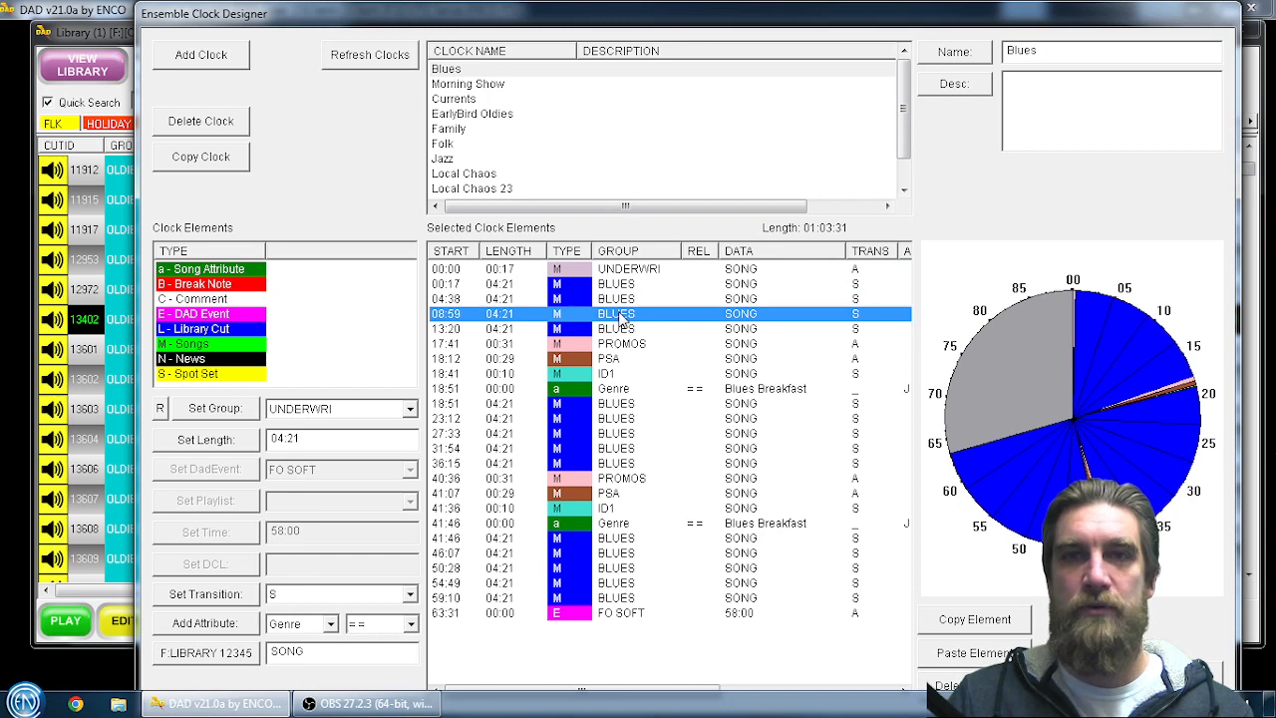
left_click(615, 328)
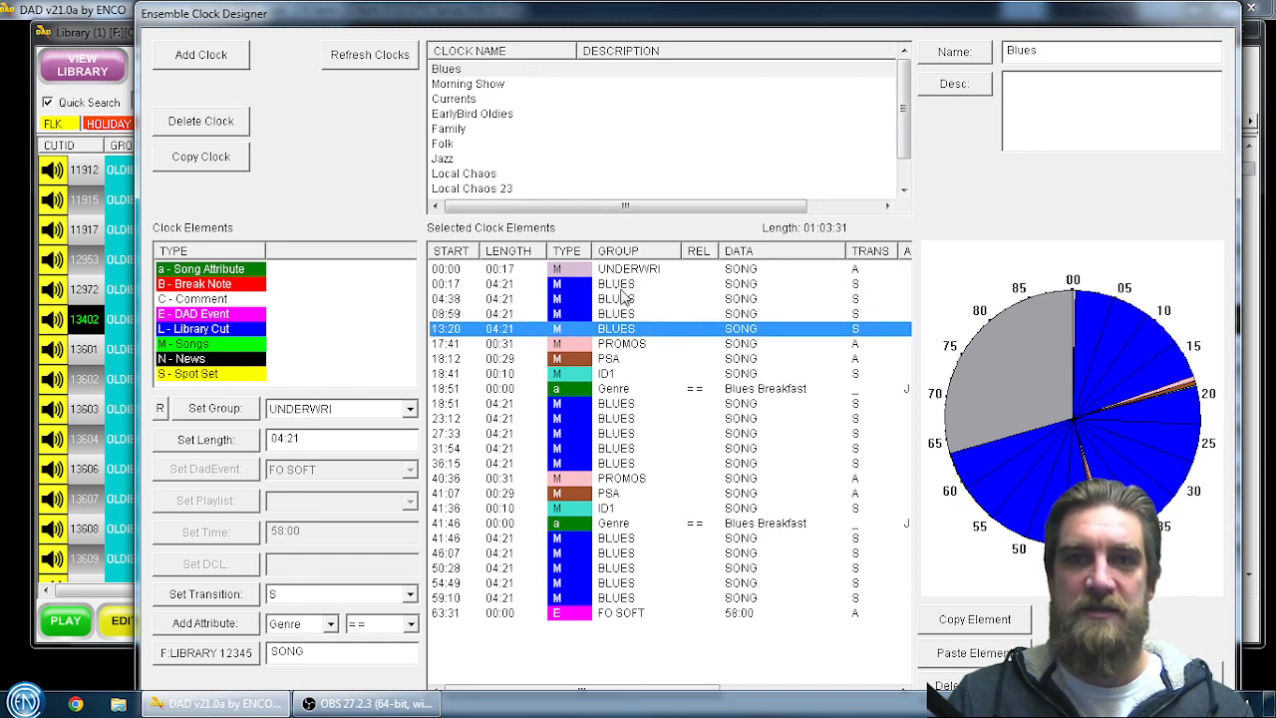
left_click(621, 343)
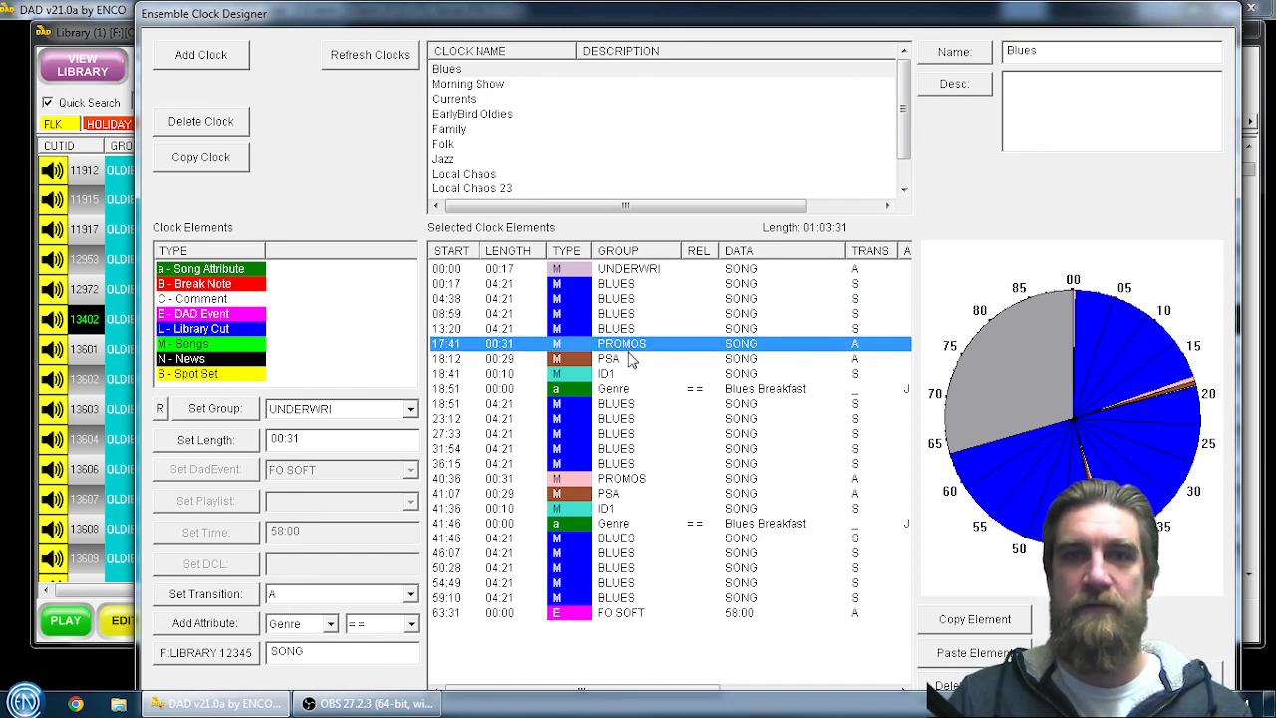
left_click(638, 358)
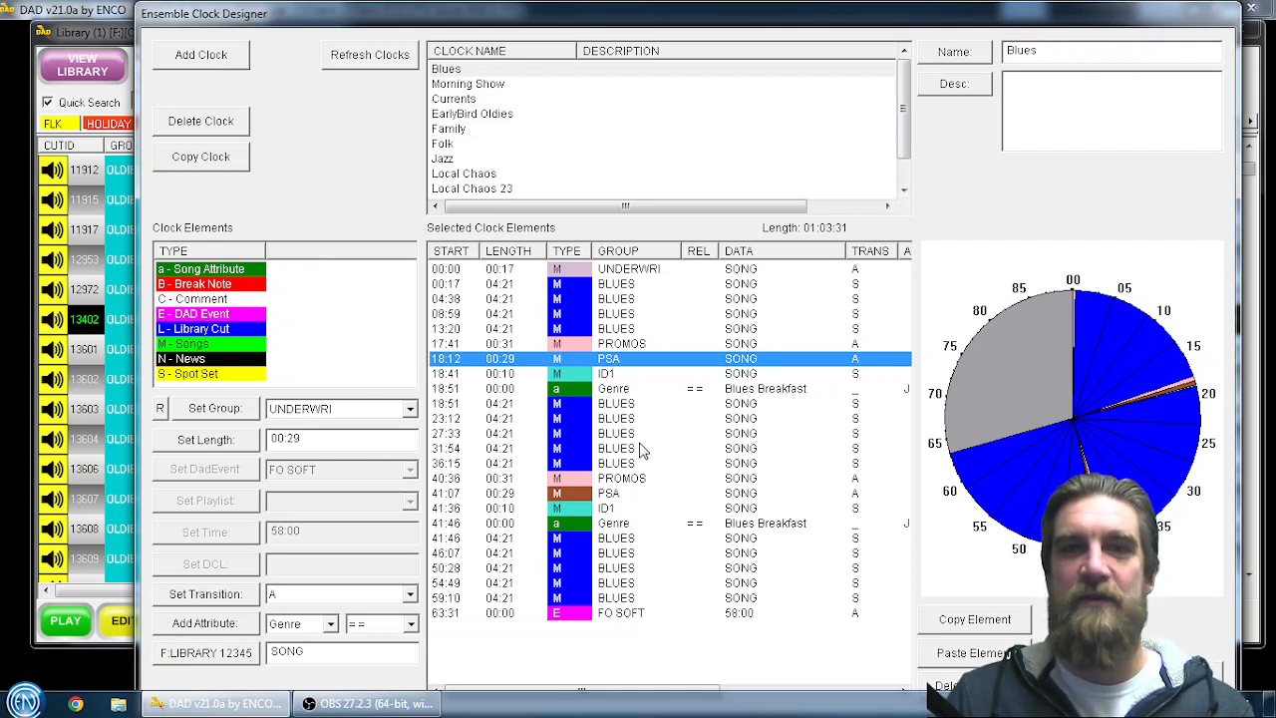
mouse_move(593, 460)
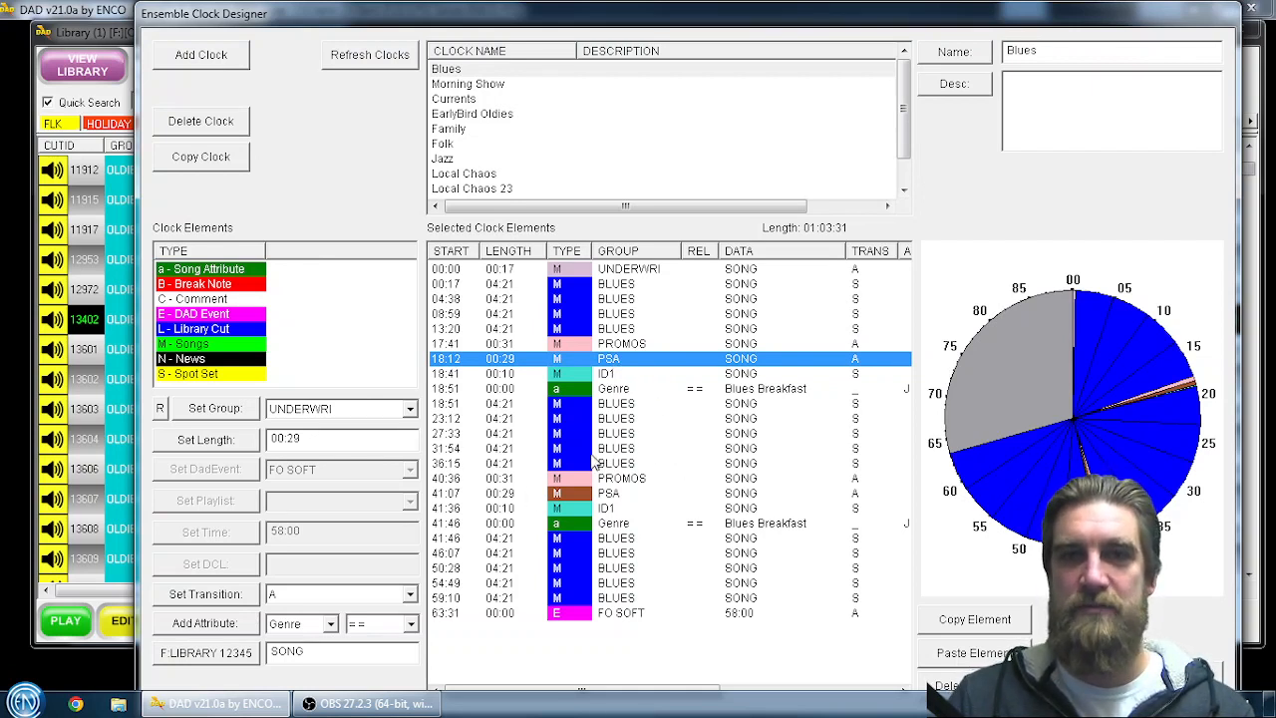
left_click(615, 432)
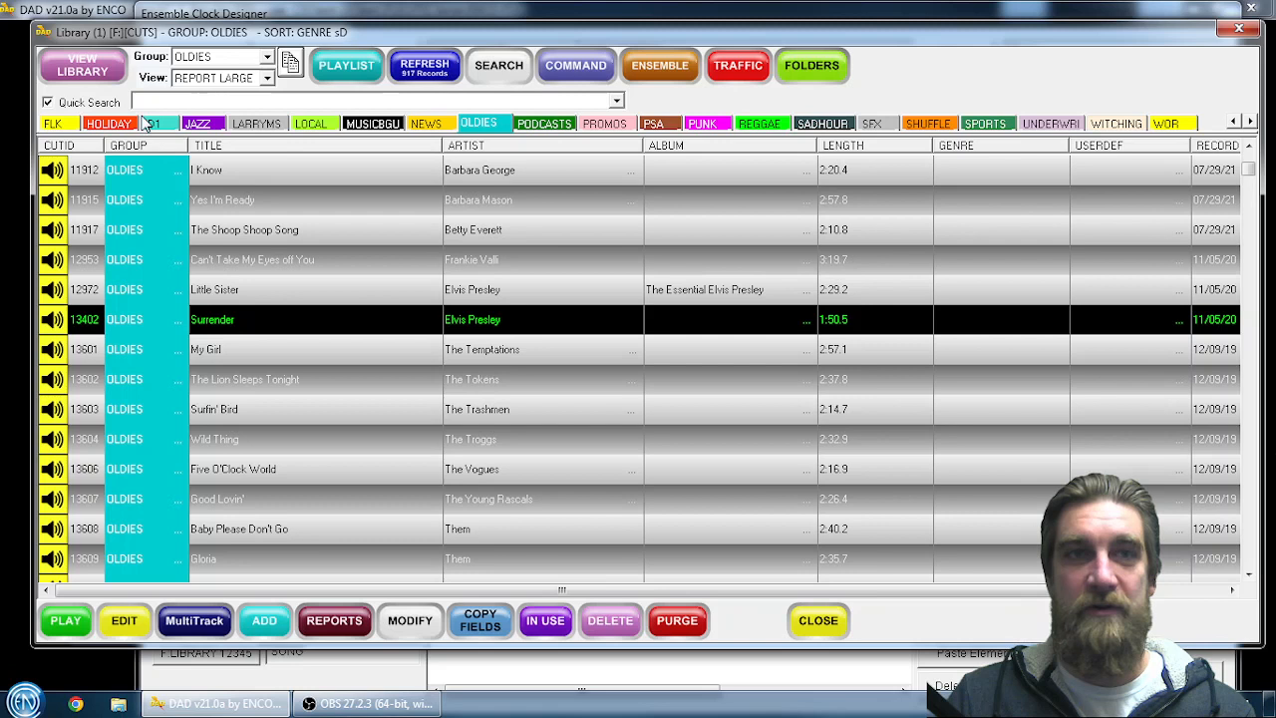
mouse_move(246, 147)
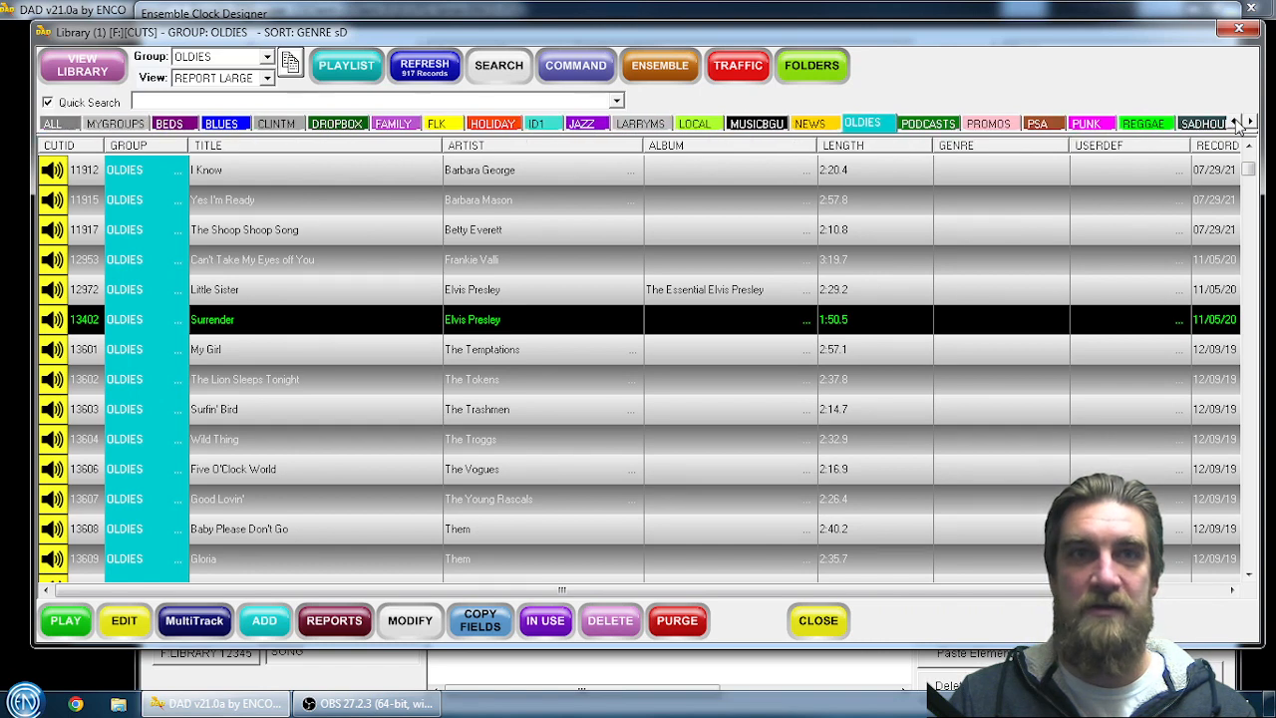
left_click(223, 123)
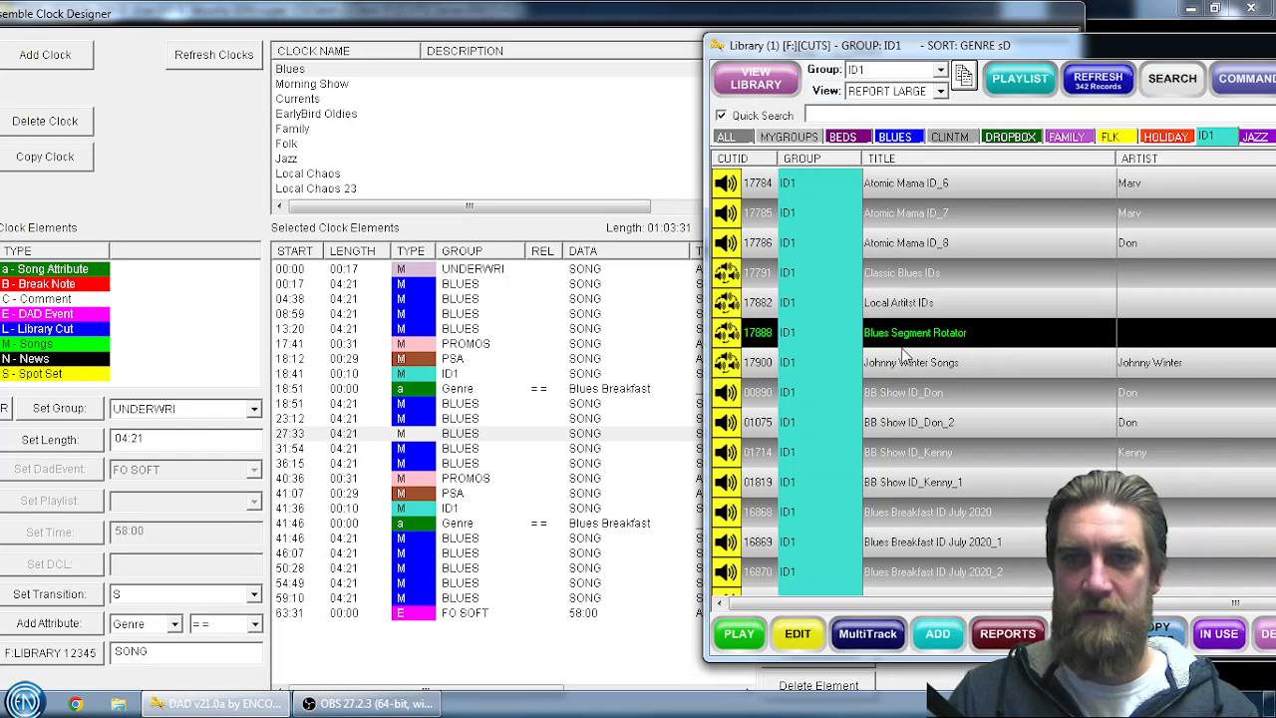
mouse_move(943, 336)
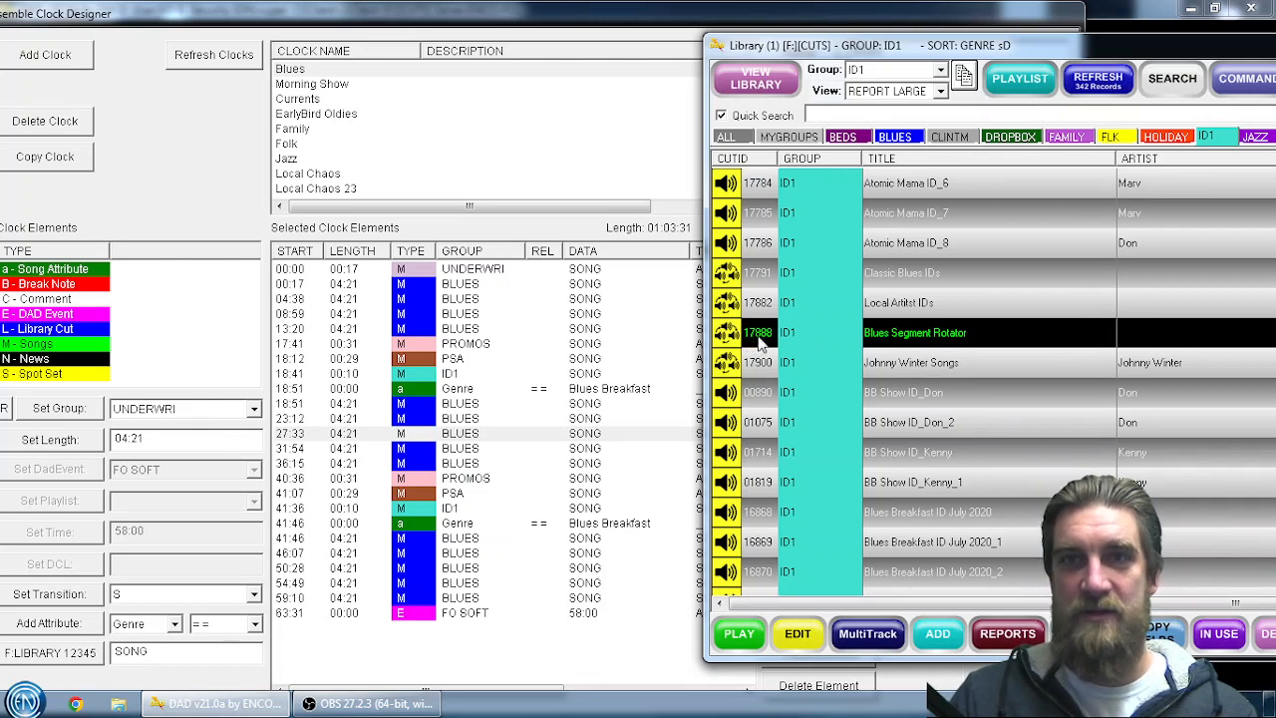
mouse_move(936, 337)
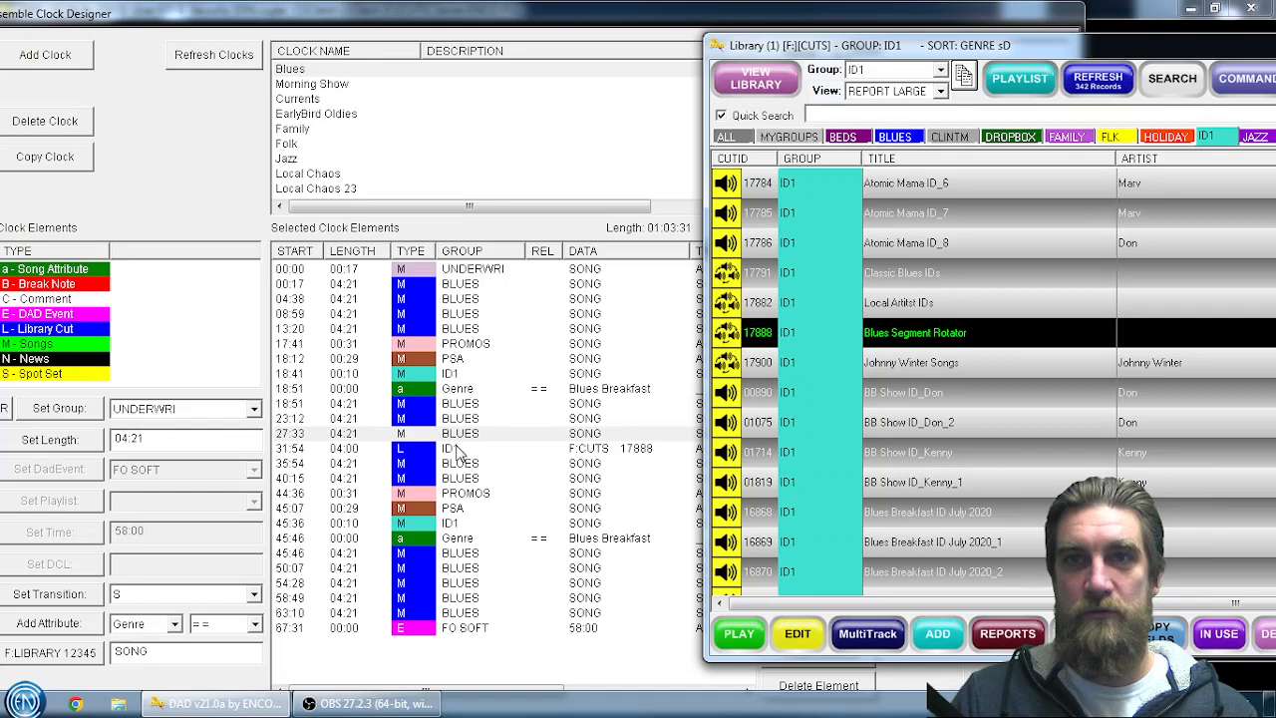
mouse_move(662, 455)
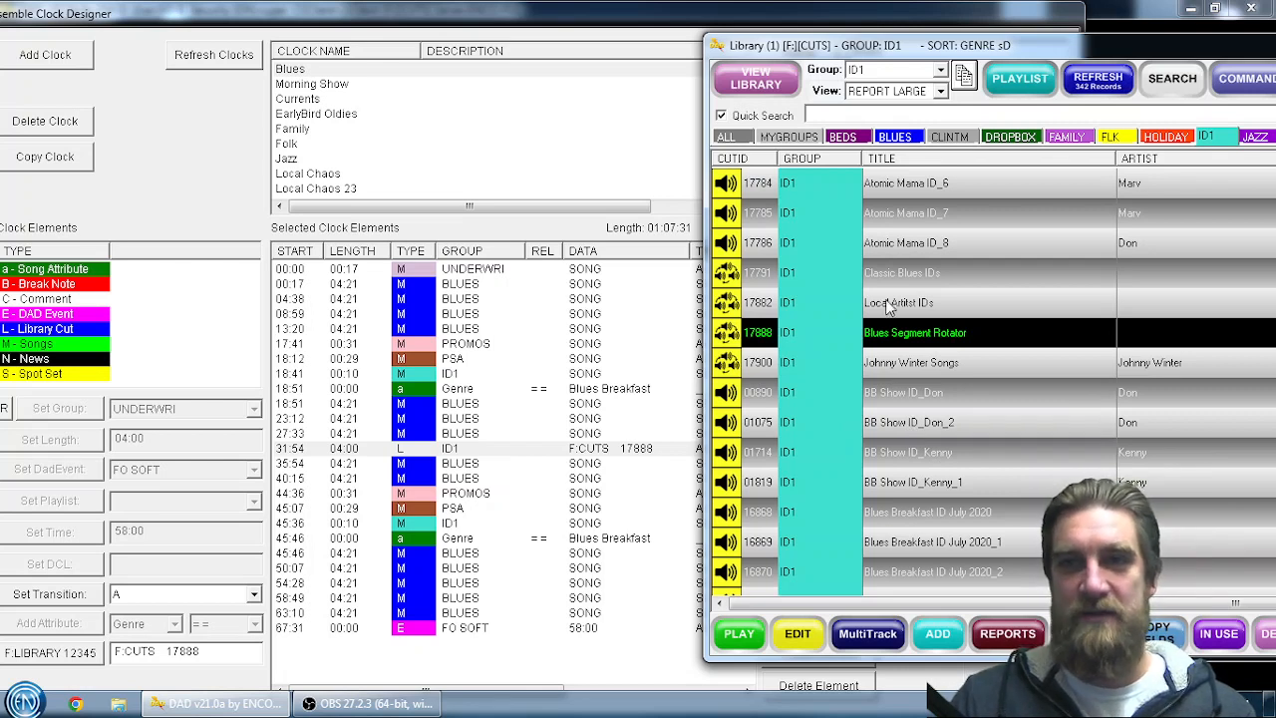
mouse_move(907, 399)
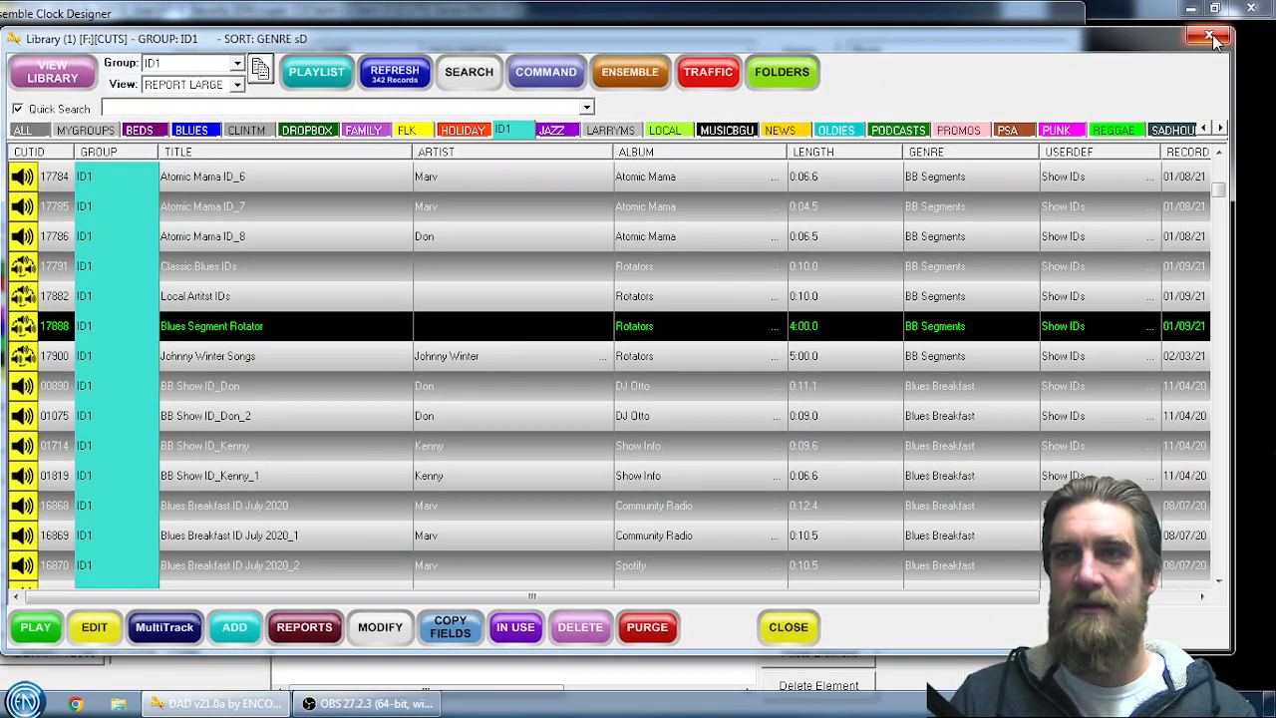
Close the library window, leaving the 4:00 library cut in the Blues clock
left_click(1212, 38)
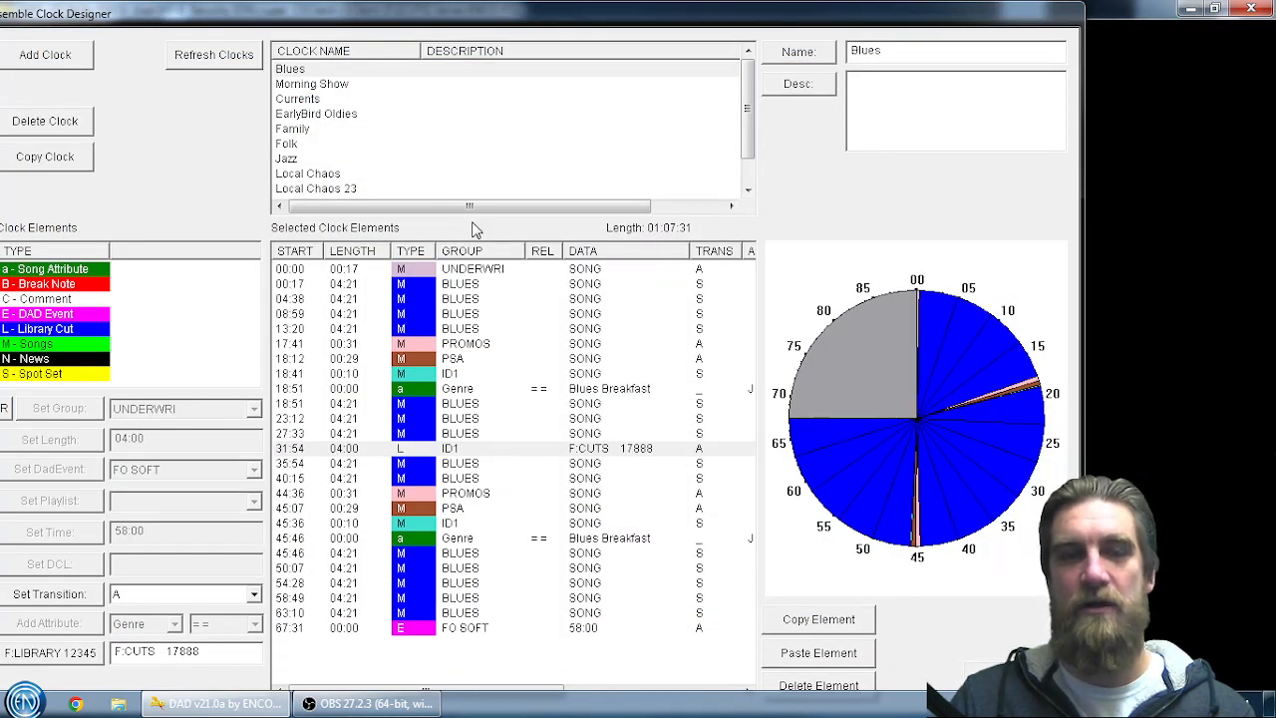
mouse_move(658, 656)
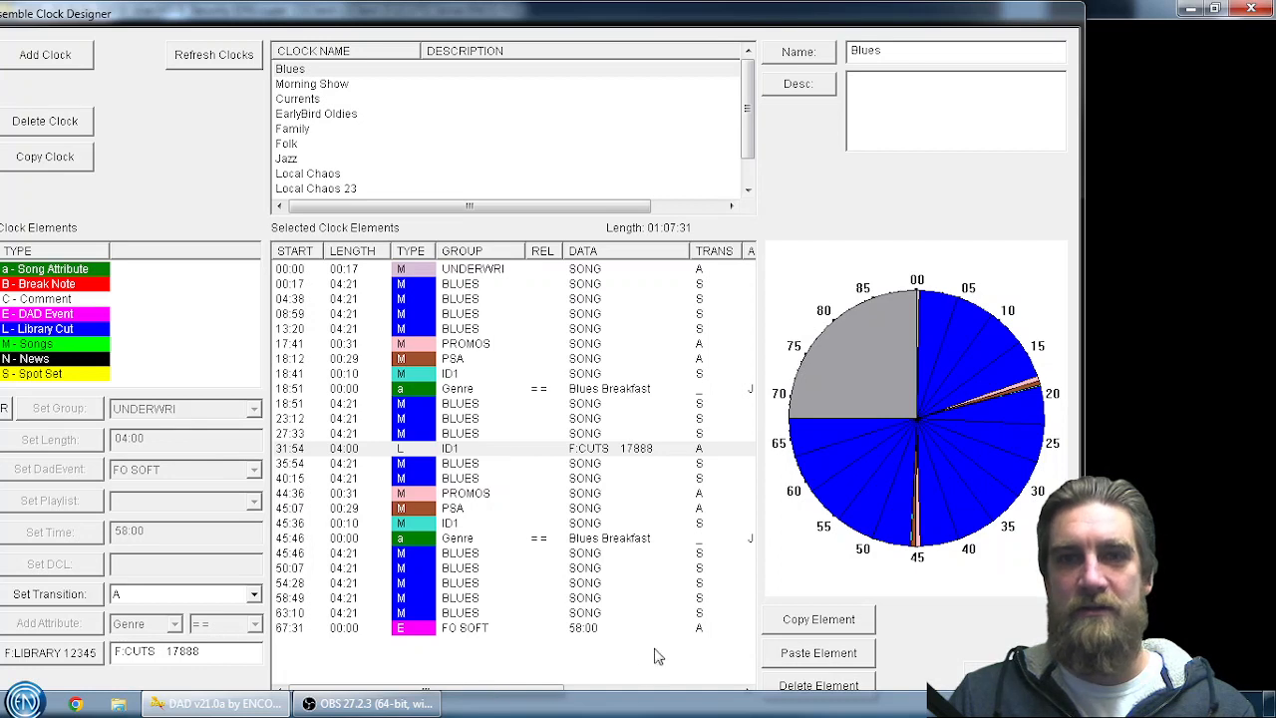